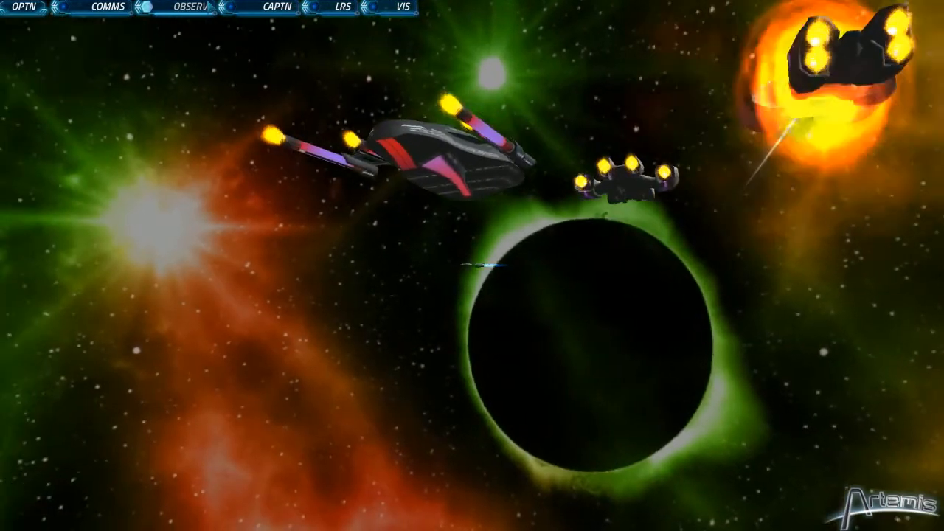
Step: Review the ship's comms log, then return to the captain's tactical map with enemy contacts D26, D24 and D23
{"action": "left_click", "coordinate": [106, 5]}
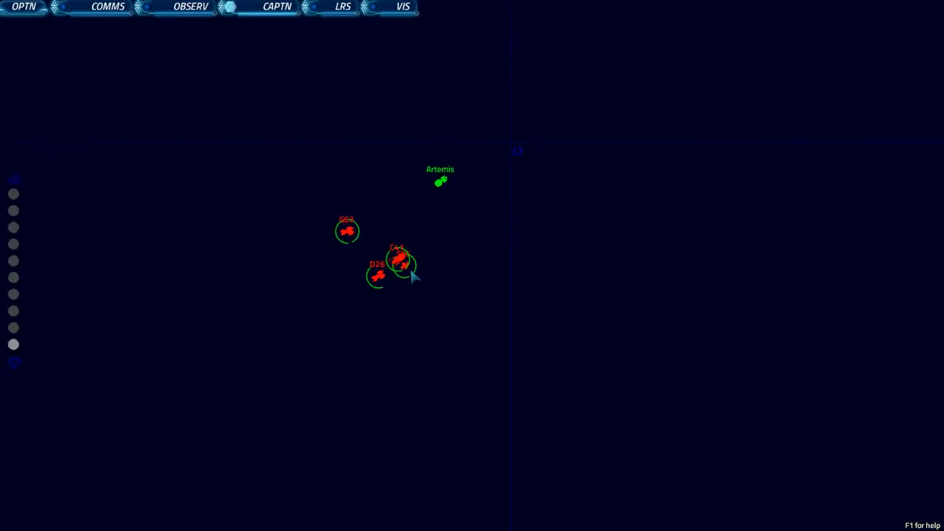
{"action": "mouse_move", "coordinate": [342, 189]}
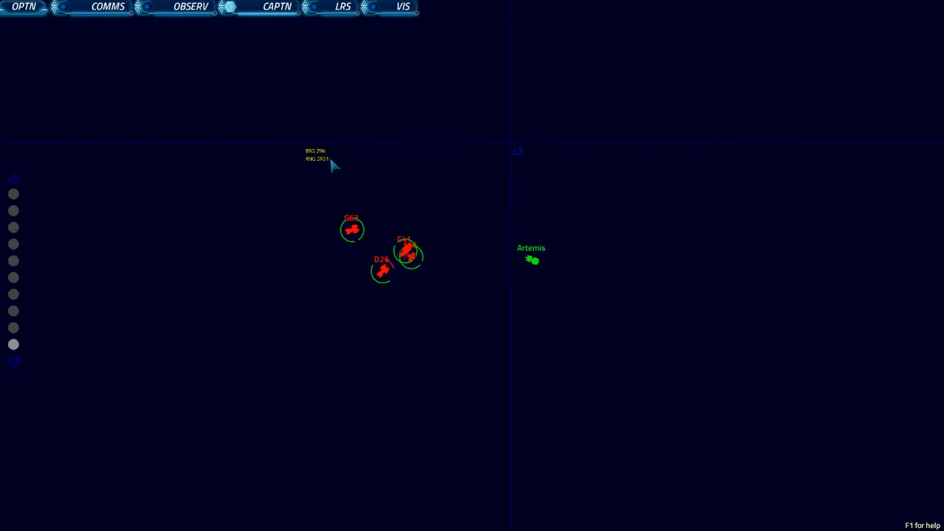
{"action": "left_click", "coordinate": [108, 6]}
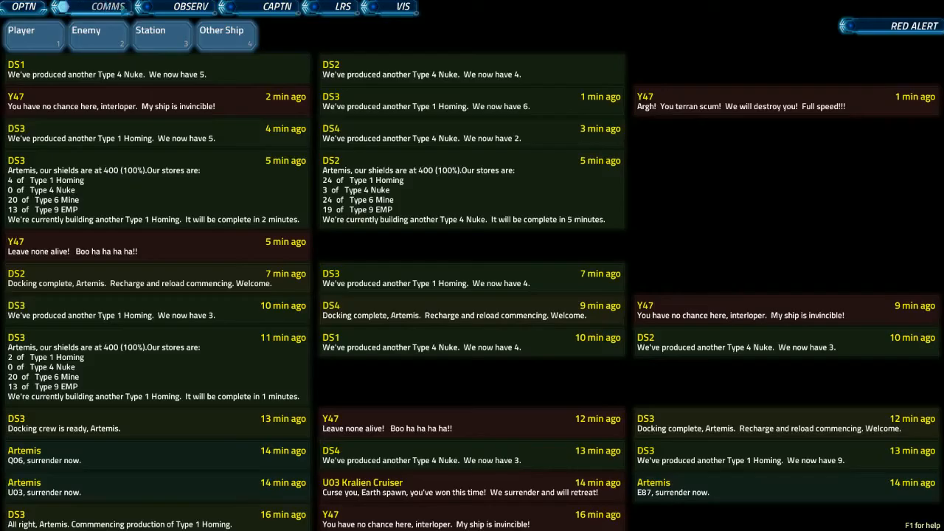
{"action": "left_click", "coordinate": [342, 6]}
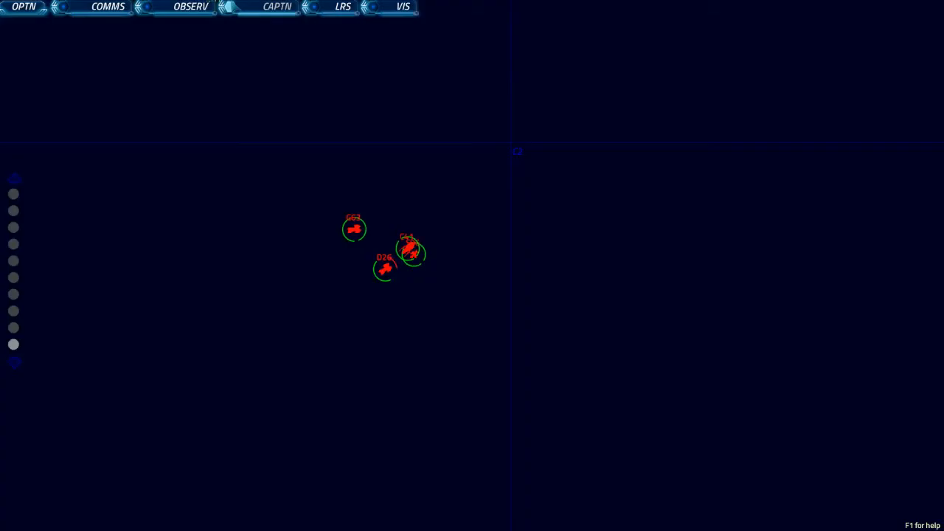